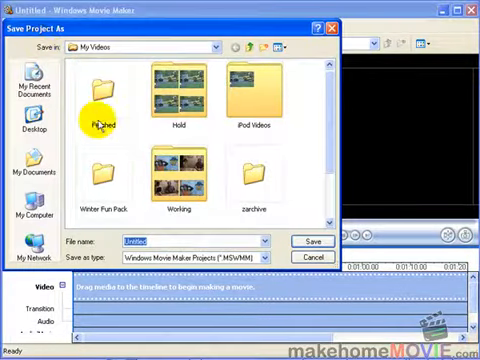
Step: Choose the Working folder in My Videos as the project's save location
click(100, 104)
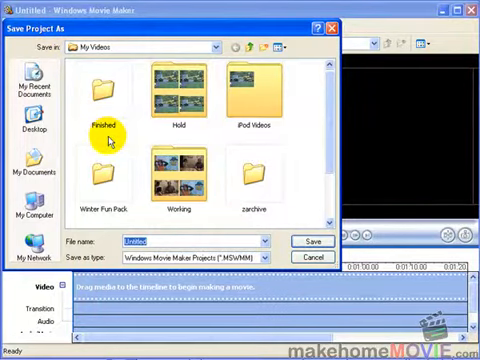
click(174, 174)
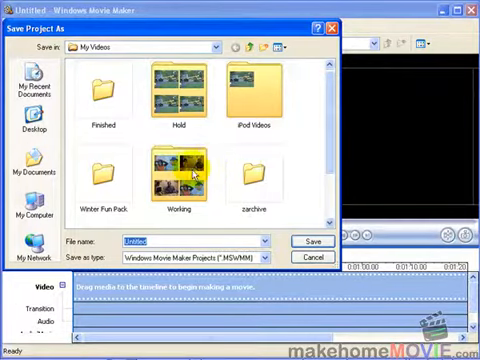
Step: Enter 'Orlando Vacation' as the project file name
click(178, 178)
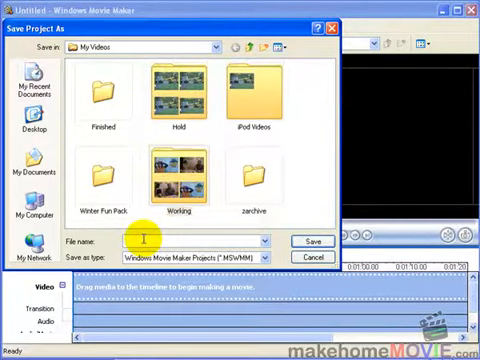
text(Orlando Va)
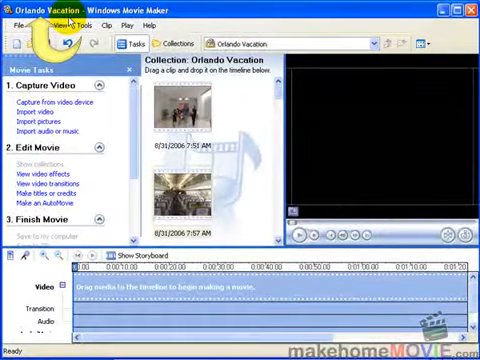
mouse_move(48, 172)
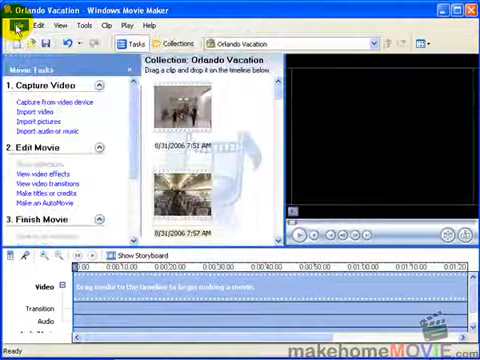
Step: Show the File menu's recent projects list, now including Orlando Vacation
click(16, 24)
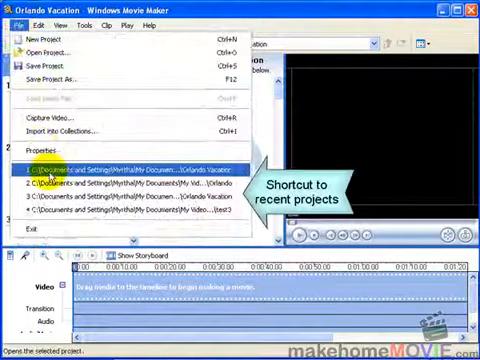